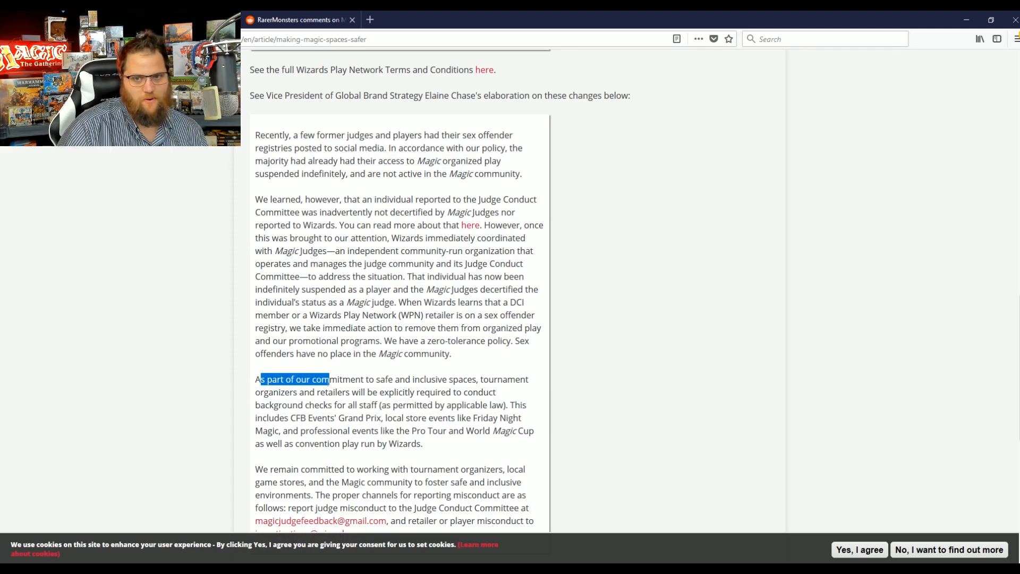
Step: Highlight the background-check phrases: checks for all staff, 'permitted', and local store events
{"action": "left_click", "coordinate": [239, 399]}
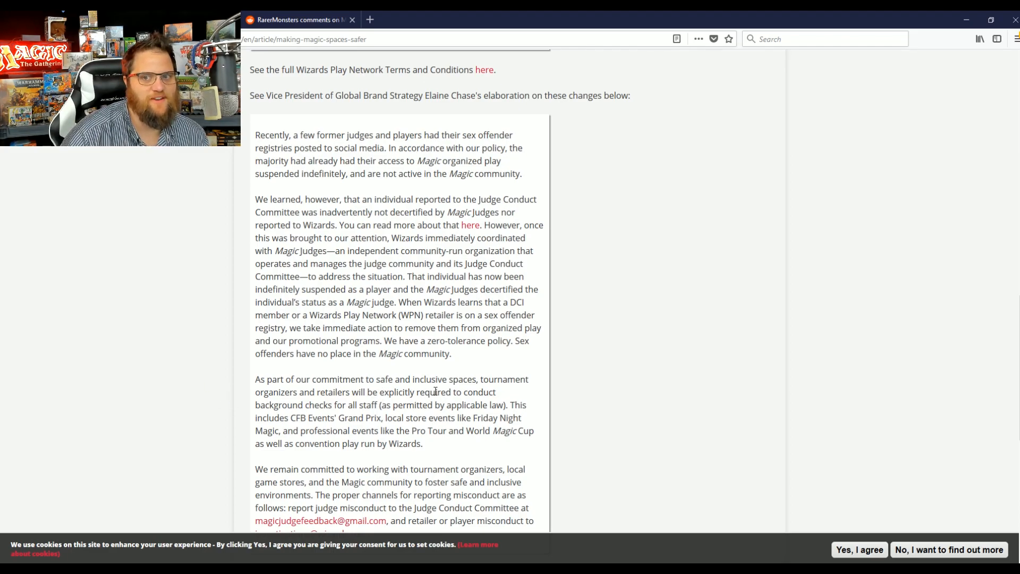
{"action": "scroll", "scroll_direction": "down", "scroll_amount": 3}
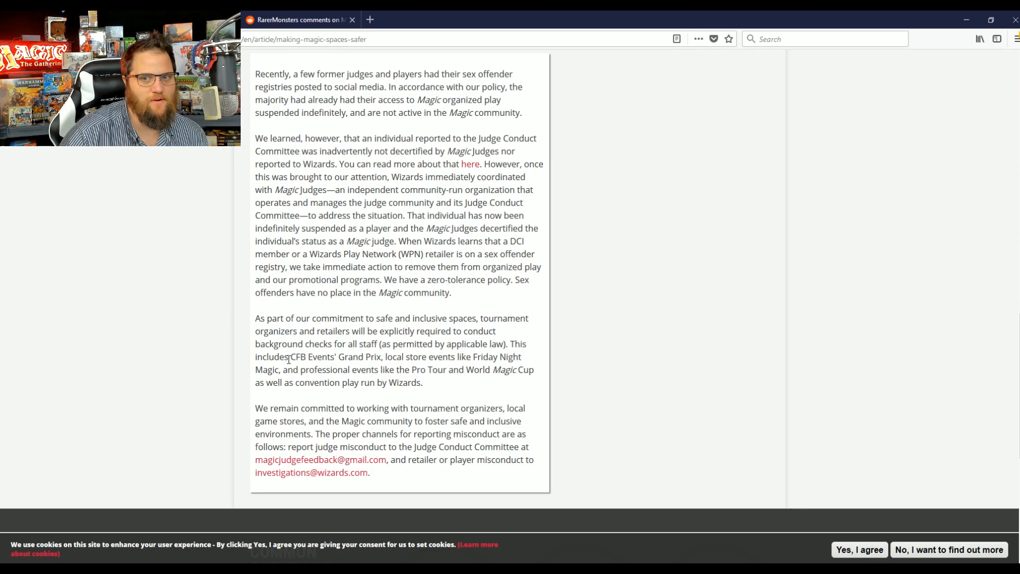
{"action": "left_click_drag", "start_coordinate": [334, 344], "coordinate": [389, 343]}
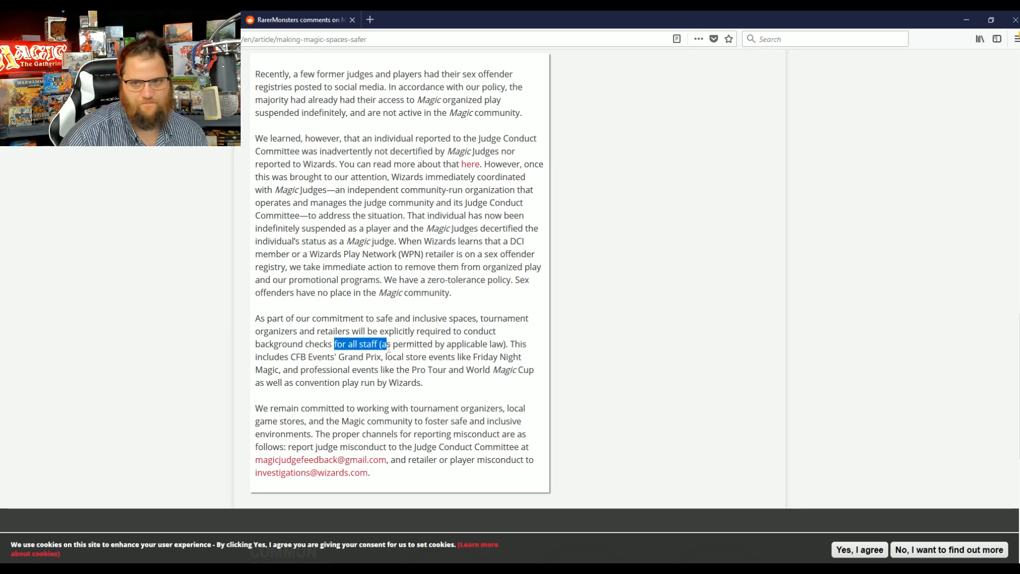
{"action": "double_click", "coordinate": [412, 343]}
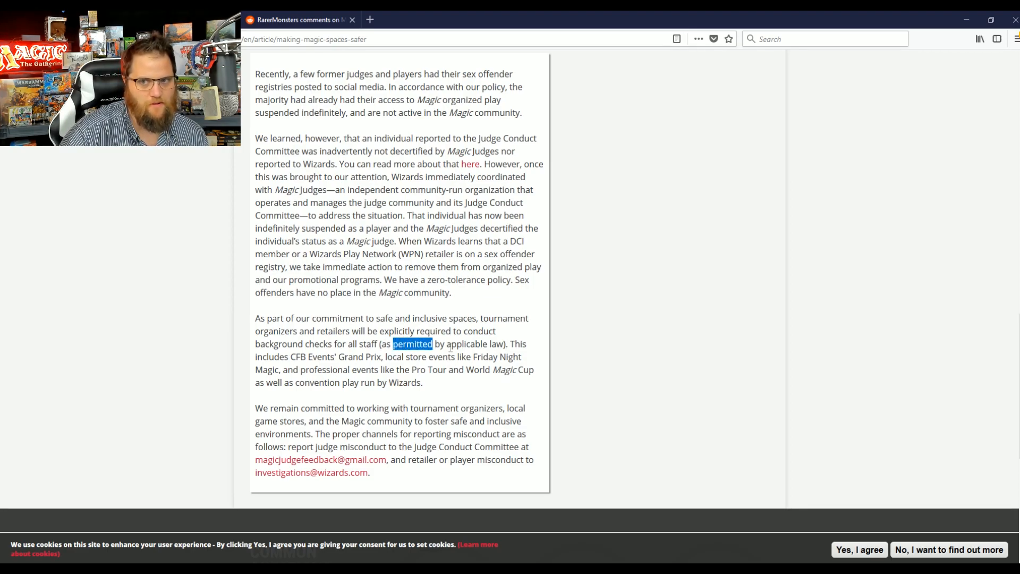
{"action": "left_click_drag", "start_coordinate": [435, 343], "coordinate": [487, 356]}
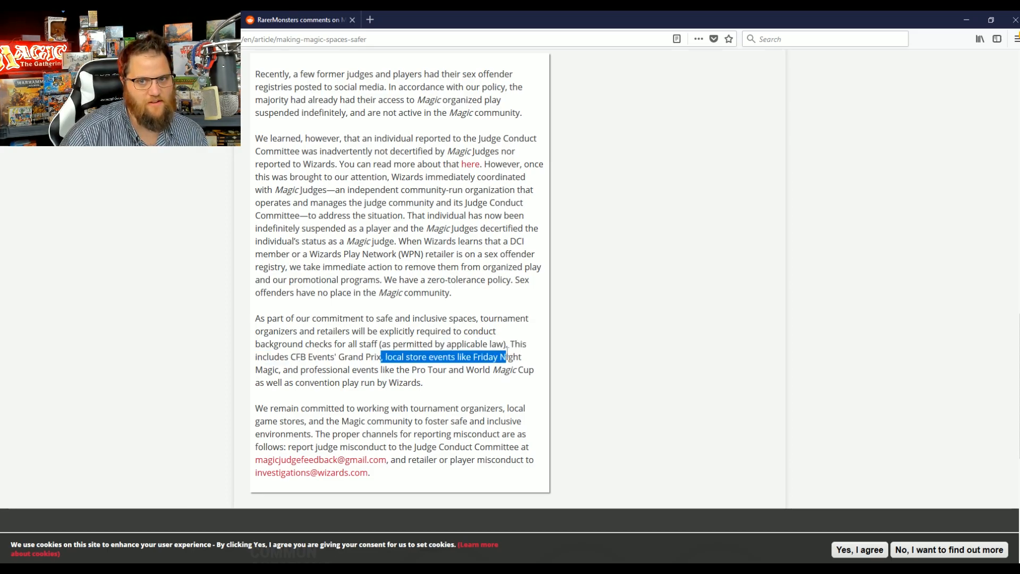
Step: Follow the 'here' link to the Judge Conduct Committee's decertification statement
{"action": "left_click", "coordinate": [332, 381]}
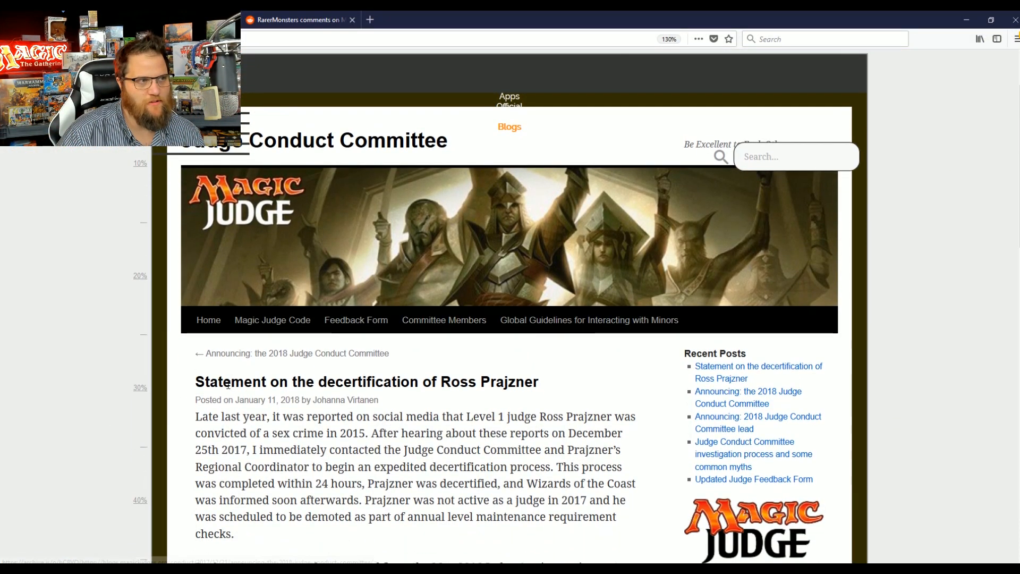
{"action": "scroll", "scroll_direction": "down", "scroll_amount": 3}
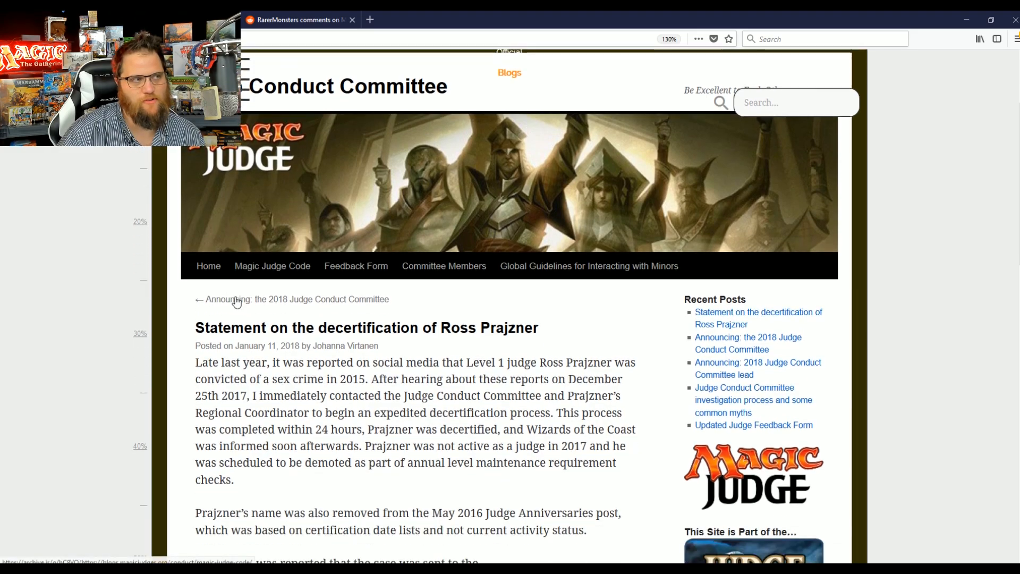
{"action": "scroll", "scroll_direction": "down", "scroll_amount": 3}
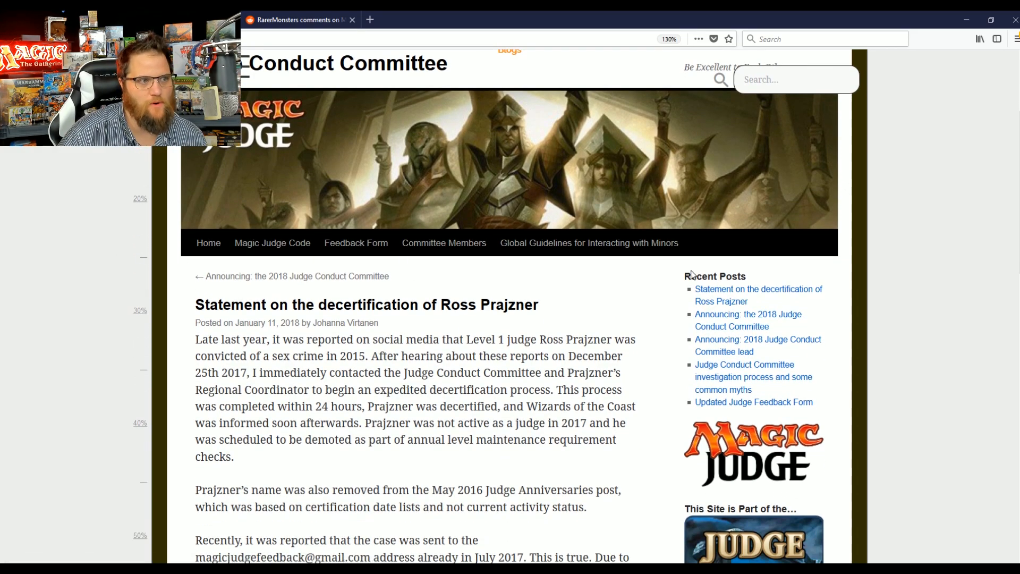
{"action": "mouse_move", "coordinate": [444, 242]}
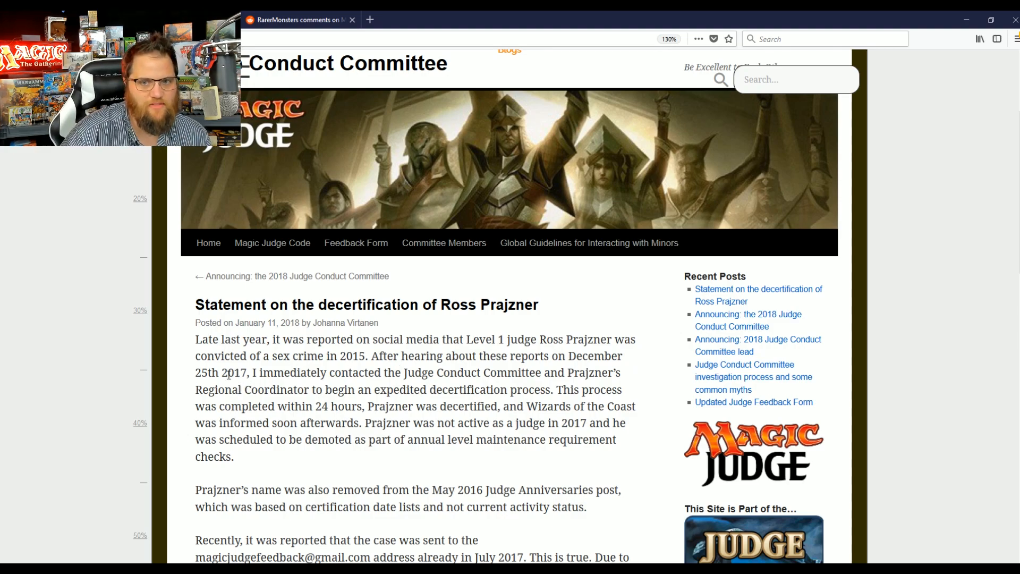
{"action": "left_click_drag", "start_coordinate": [260, 372], "coordinate": [387, 372]}
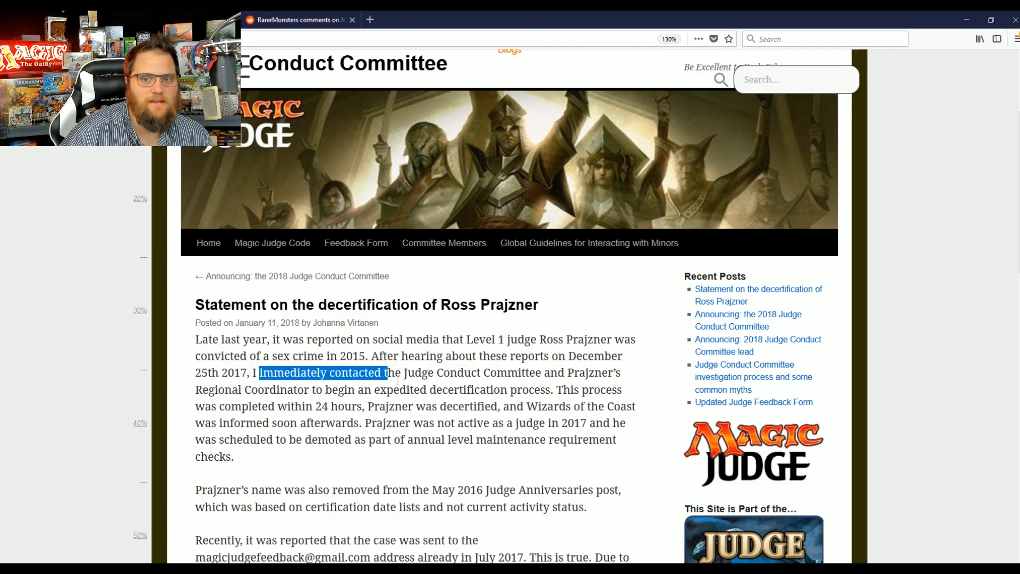
{"action": "left_click_drag", "start_coordinate": [387, 372], "coordinate": [589, 372]}
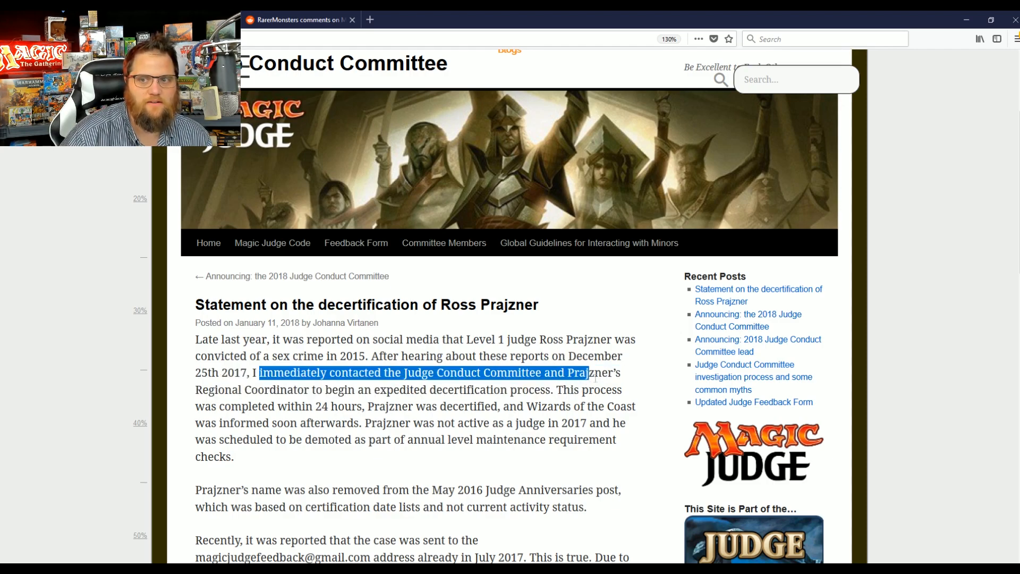
{"action": "left_click_drag", "start_coordinate": [587, 372], "coordinate": [622, 372]}
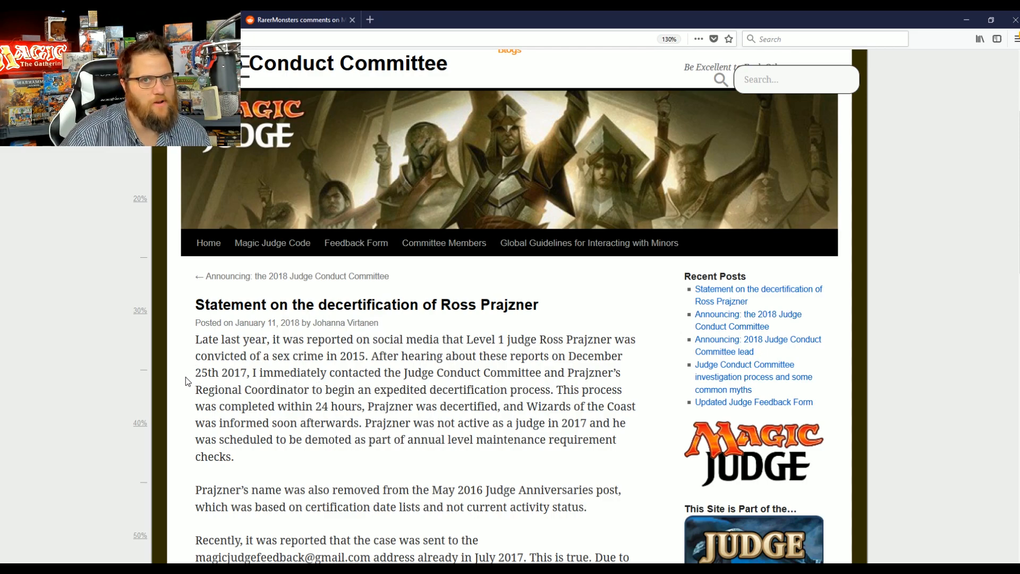
{"action": "mouse_move", "coordinate": [242, 263]}
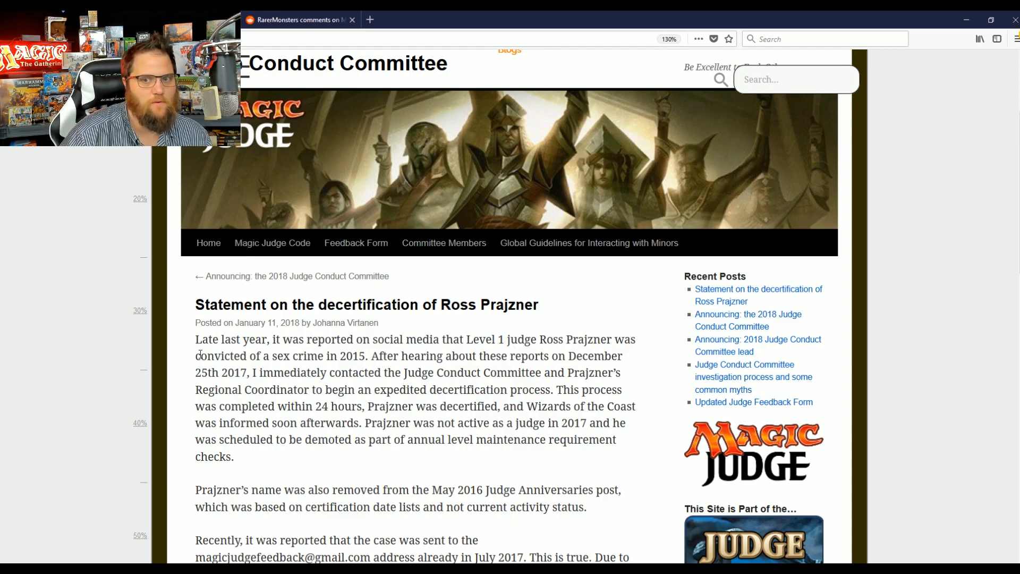
{"action": "mouse_move", "coordinate": [340, 392]}
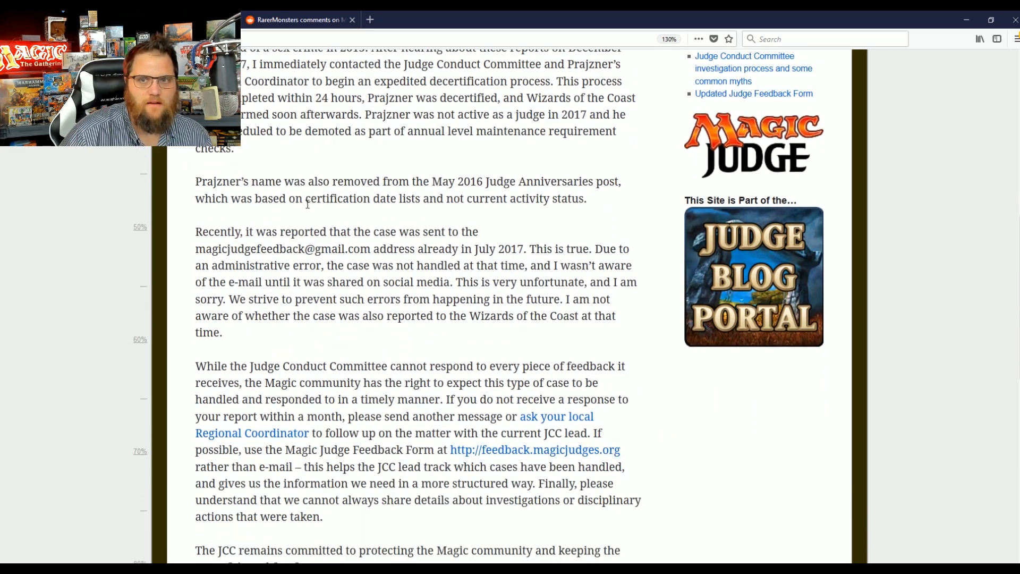
{"action": "mouse_move", "coordinate": [578, 192]}
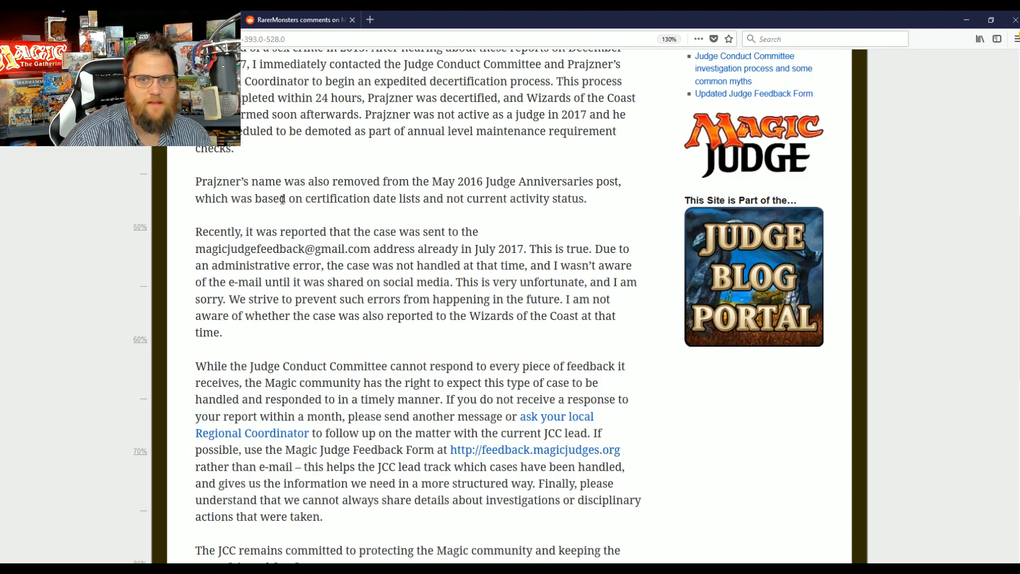
Step: Highlight the certification-date-lists sentence and the 'This is true.' admission in the blog statement
{"action": "left_click_drag", "start_coordinate": [310, 199], "coordinate": [584, 199]}
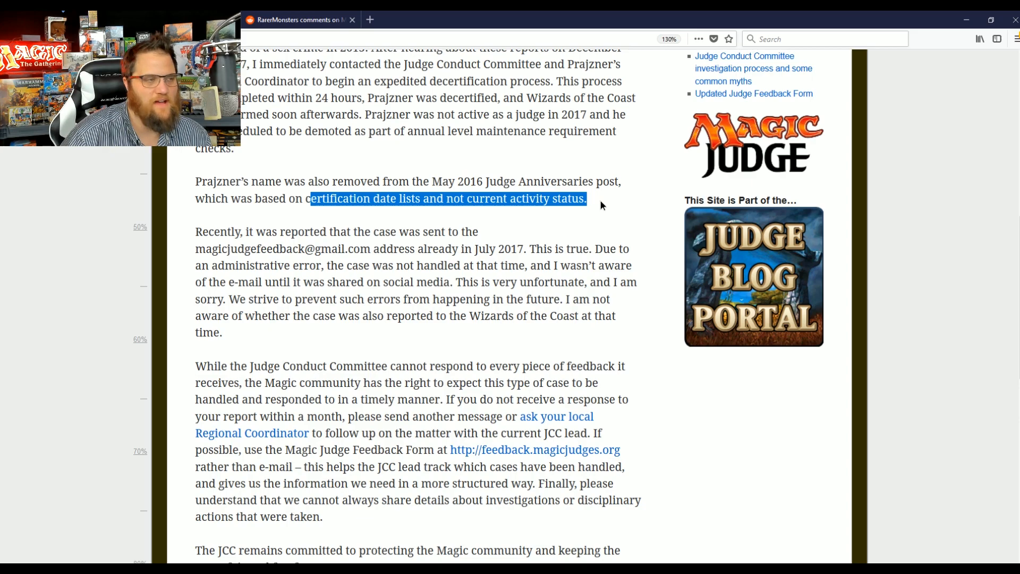
{"action": "scroll", "scroll_direction": "down", "scroll_amount": 3}
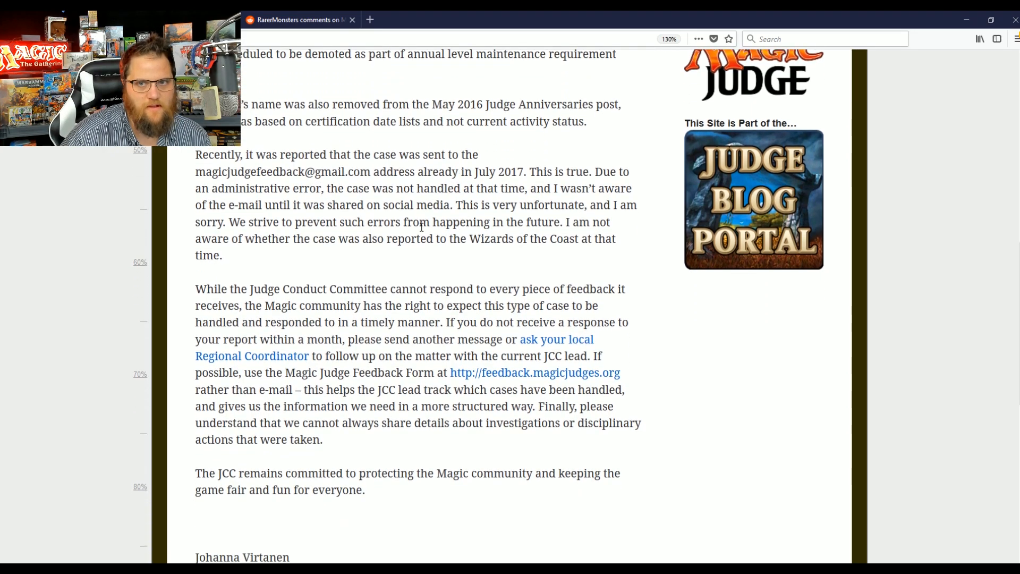
{"action": "left_click_drag", "start_coordinate": [234, 155], "coordinate": [408, 155]}
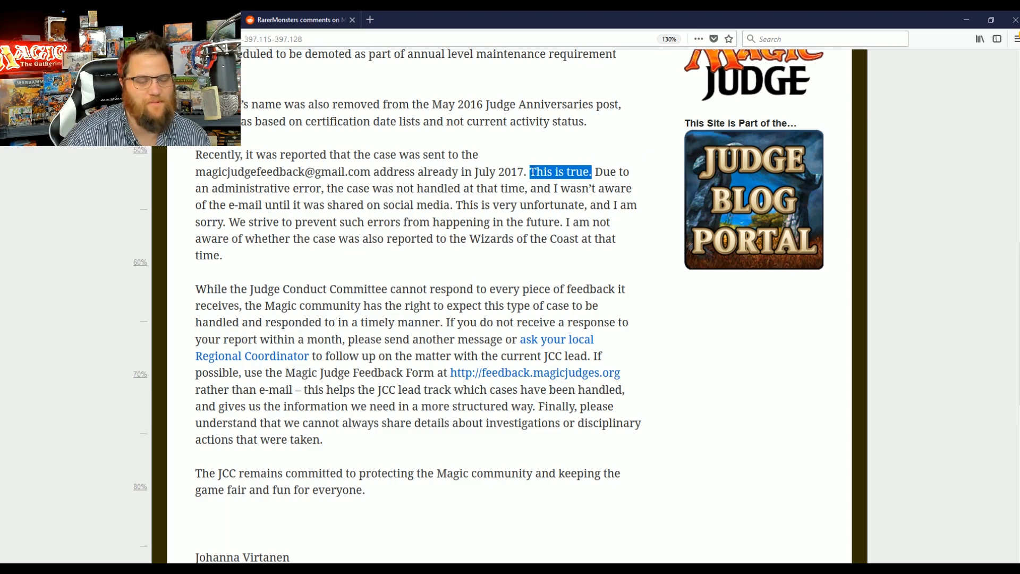
{"action": "left_click", "coordinate": [560, 172]}
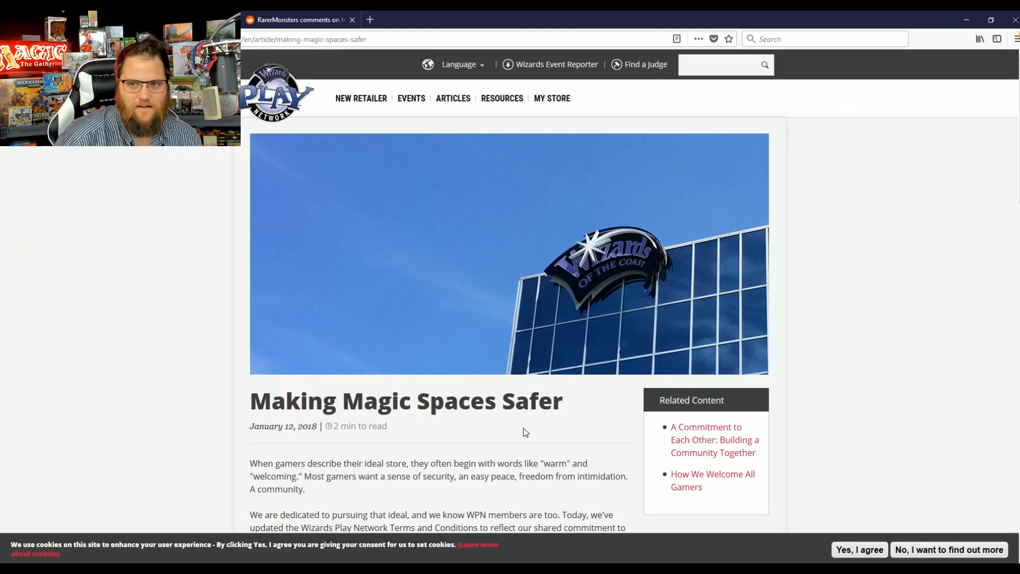
{"action": "mouse_move", "coordinate": [564, 429]}
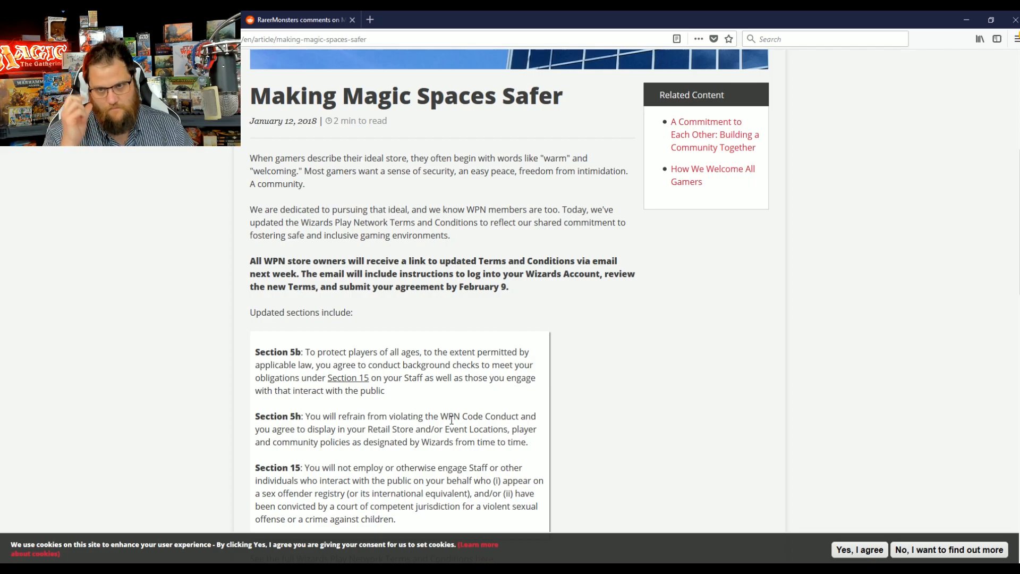
{"action": "mouse_move", "coordinate": [526, 183]}
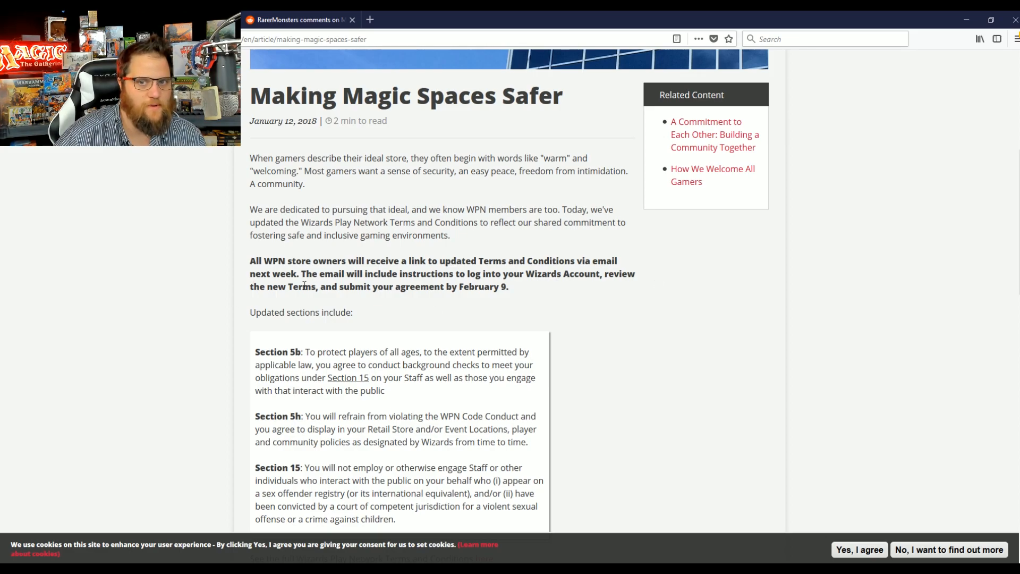
{"action": "left_click_drag", "start_coordinate": [250, 94], "coordinate": [300, 273]}
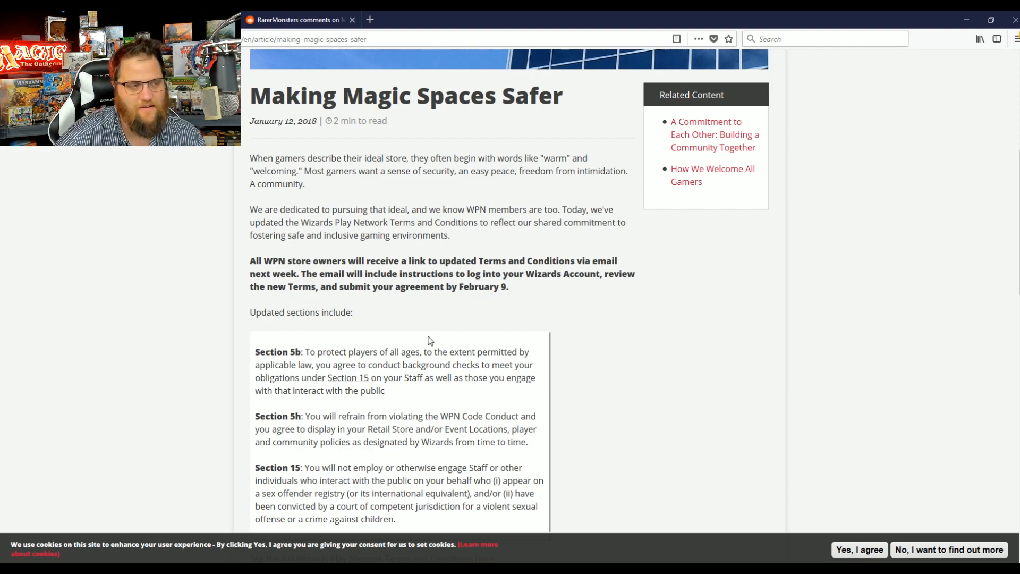
{"action": "mouse_move", "coordinate": [332, 325]}
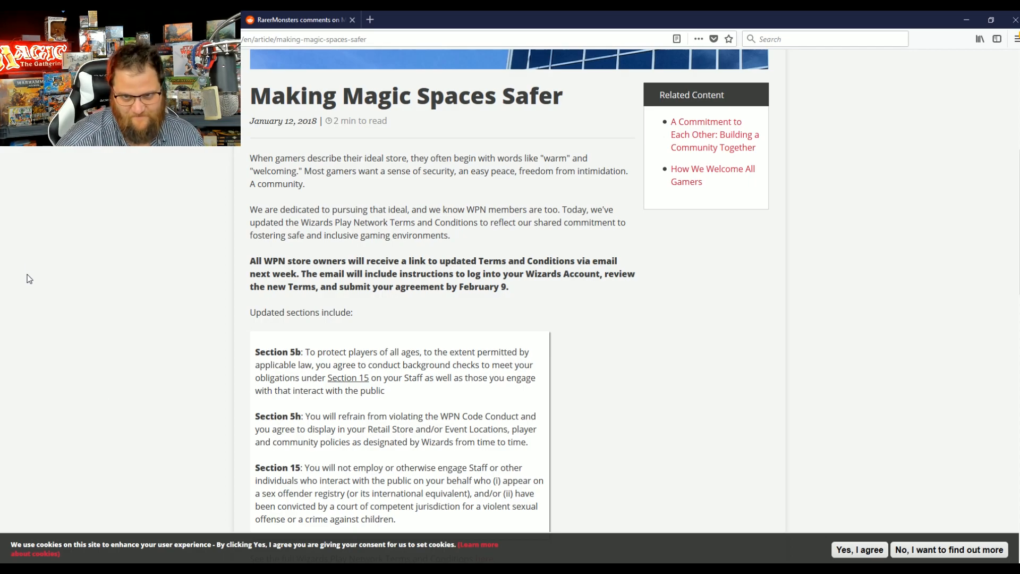
{"action": "scroll", "scroll_direction": "down", "scroll_amount": 3}
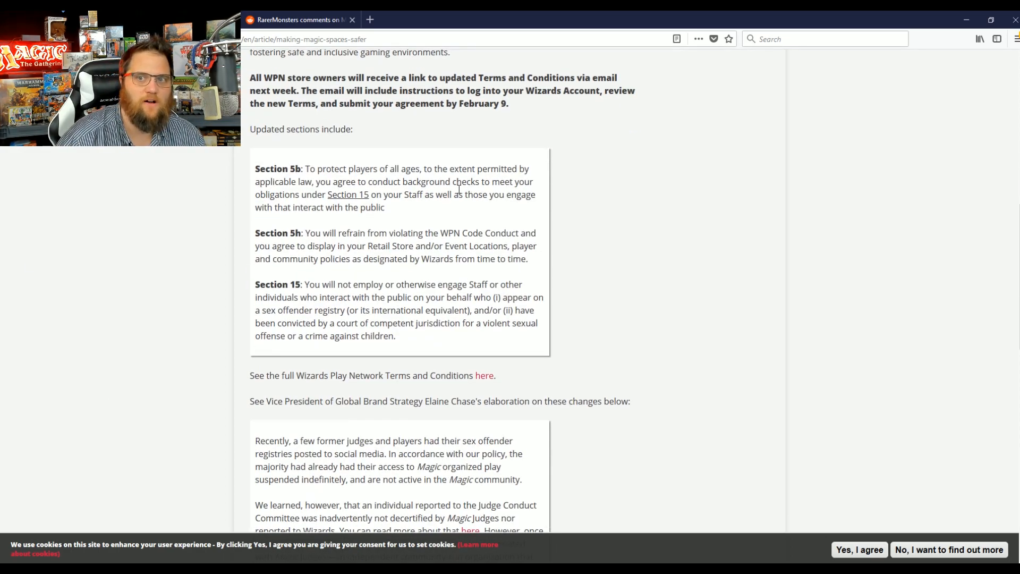
Step: Highlight the Section 15 text and its sex offender registry clause in the WPN article
{"action": "left_click_drag", "start_coordinate": [326, 169], "coordinate": [498, 169]}
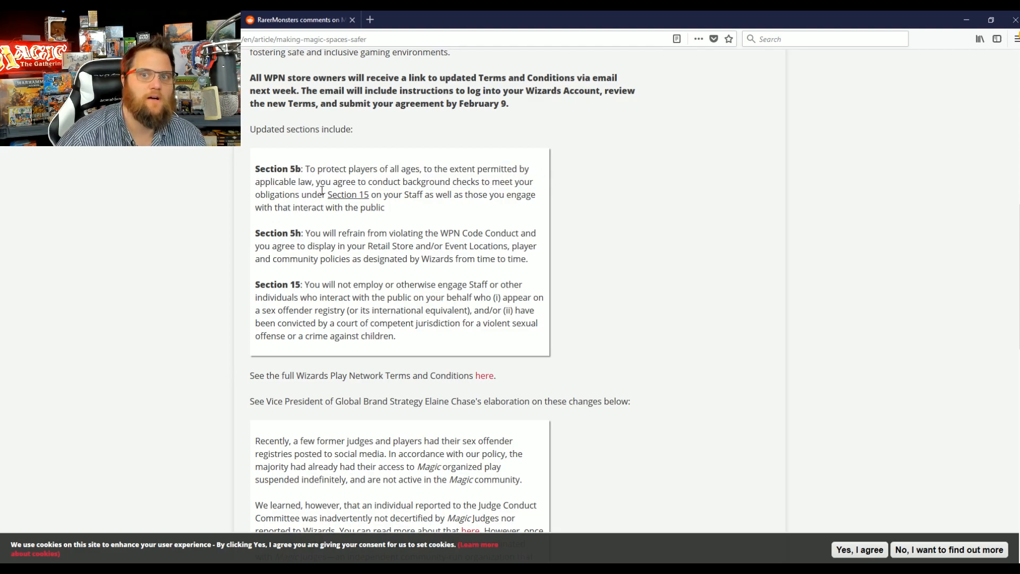
{"action": "mouse_move", "coordinate": [484, 181]}
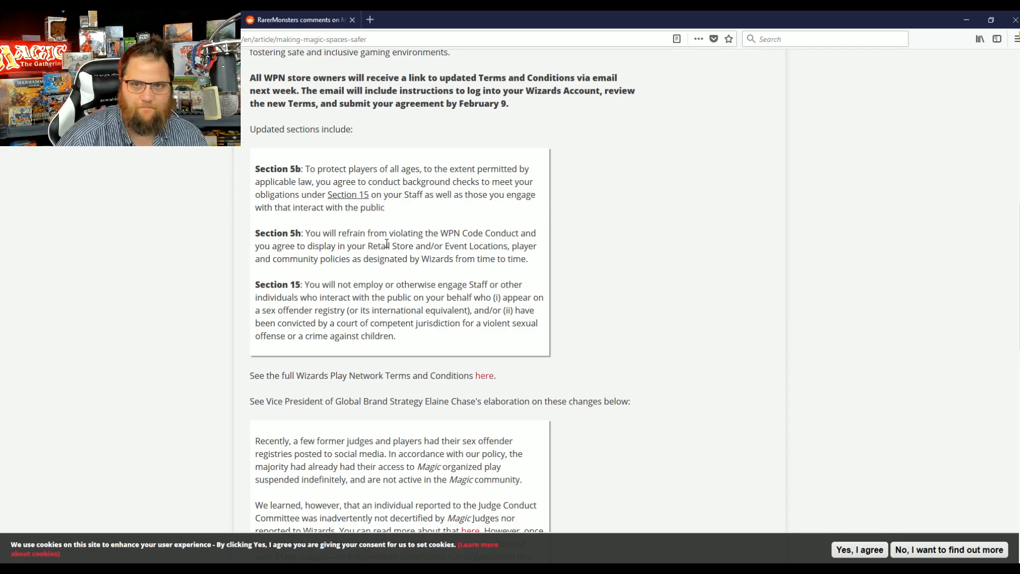
{"action": "scroll", "scroll_direction": "down", "scroll_amount": 3}
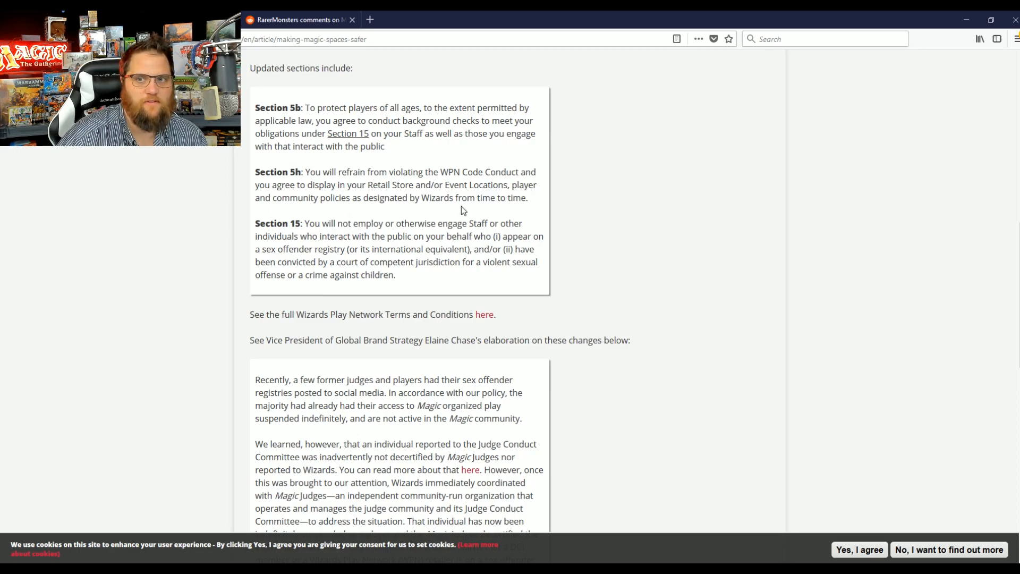
{"action": "scroll", "scroll_direction": "down", "scroll_amount": 3}
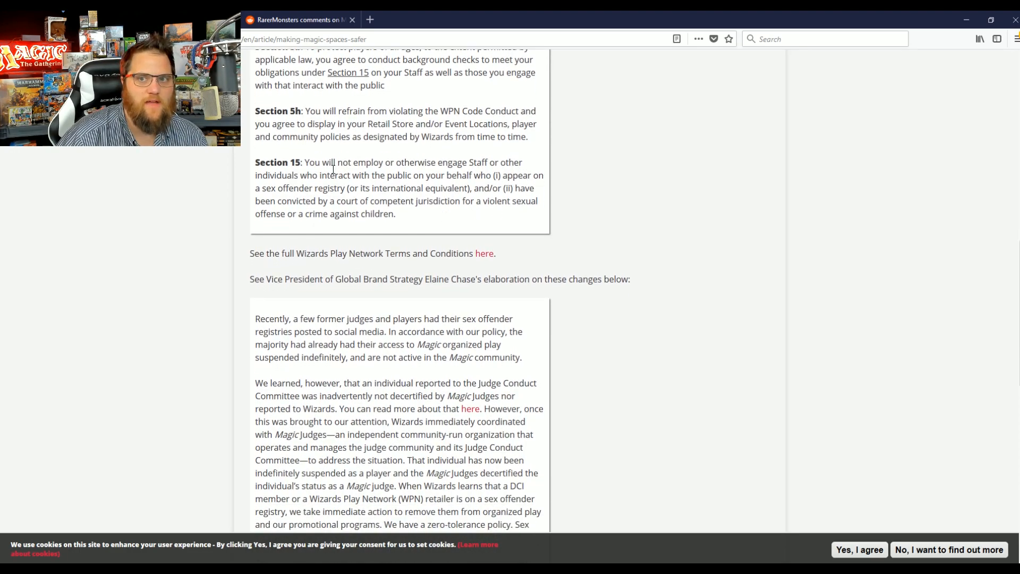
{"action": "left_click_drag", "start_coordinate": [332, 162], "coordinate": [468, 161]}
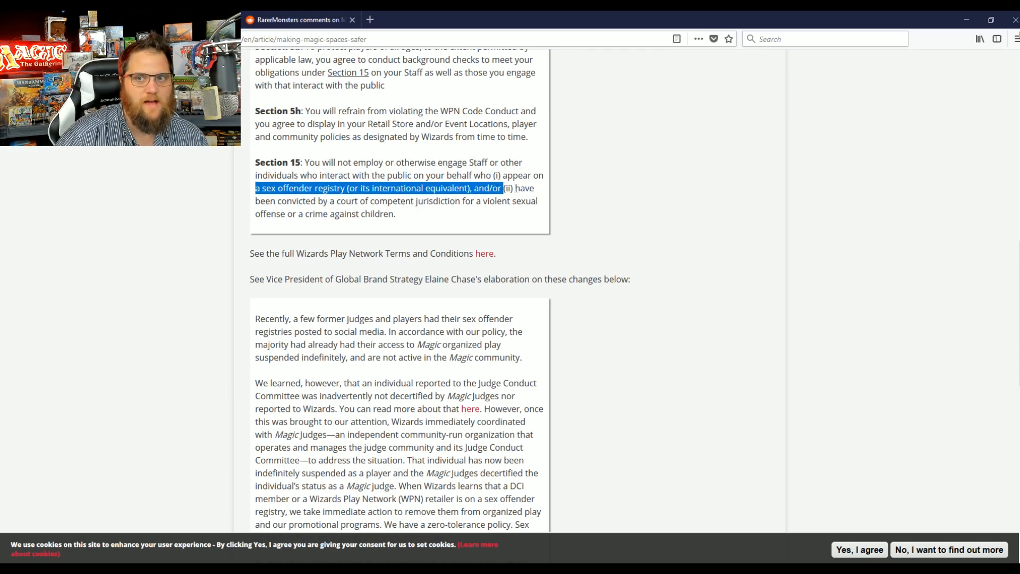
{"action": "left_click_drag", "start_coordinate": [500, 188], "coordinate": [530, 200]}
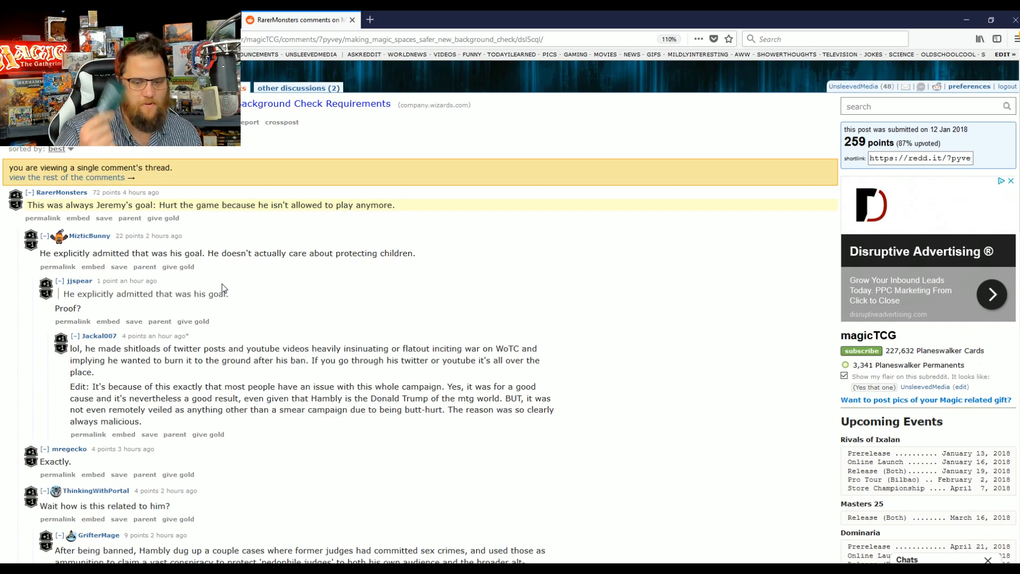
{"action": "mouse_move", "coordinate": [218, 288]}
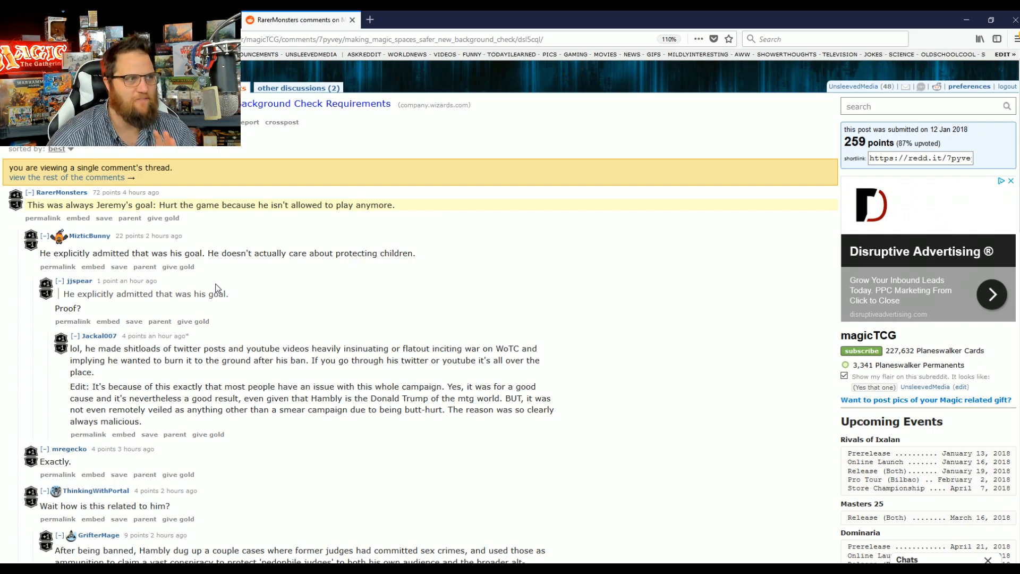
{"action": "mouse_move", "coordinate": [308, 440]}
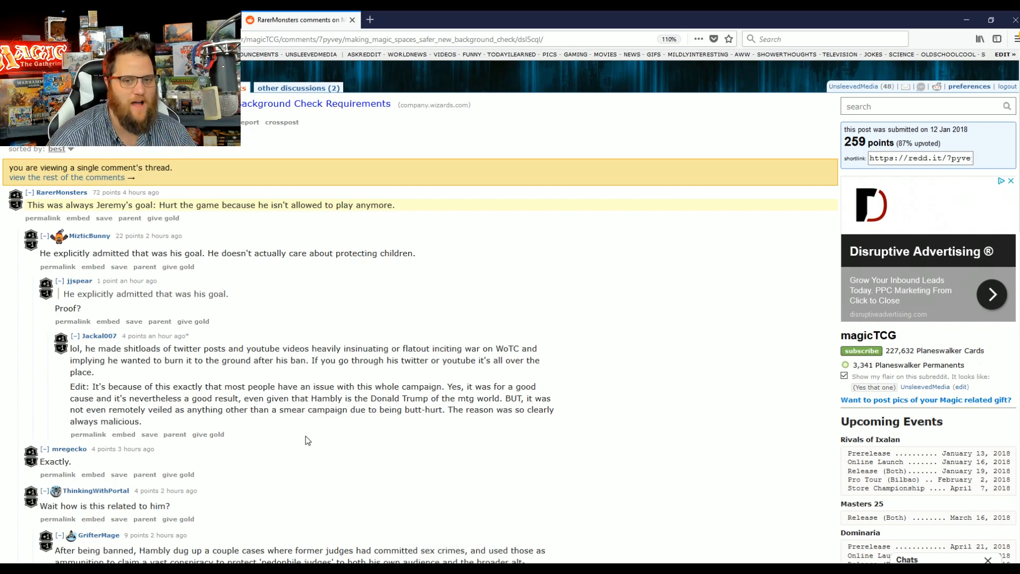
Step: Highlight GrifterMage's broader alt-right phrase and former judges sentence, then clear the selection
{"action": "scroll", "scroll_direction": "down", "scroll_amount": 3}
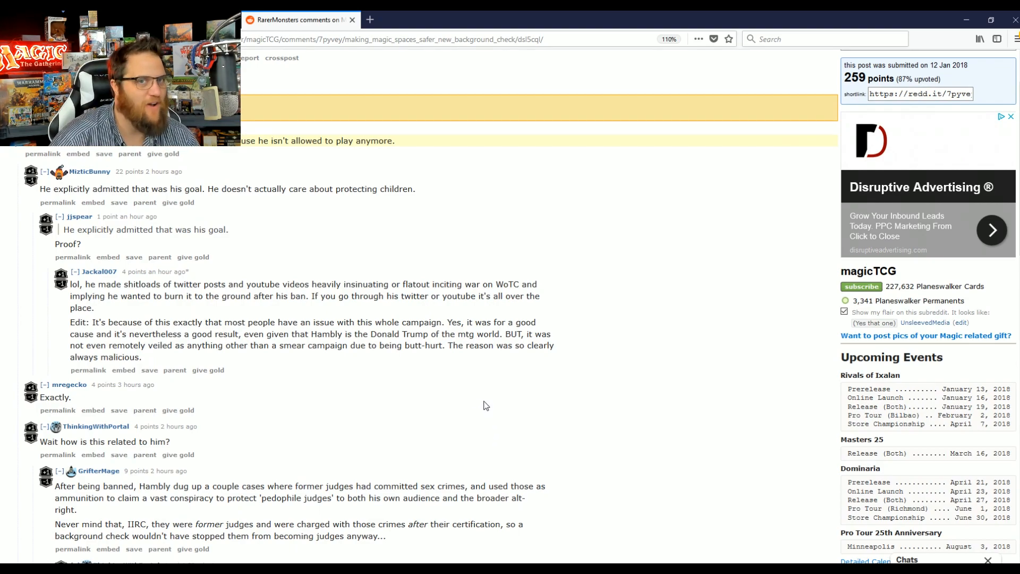
{"action": "scroll", "scroll_direction": "down", "scroll_amount": 3}
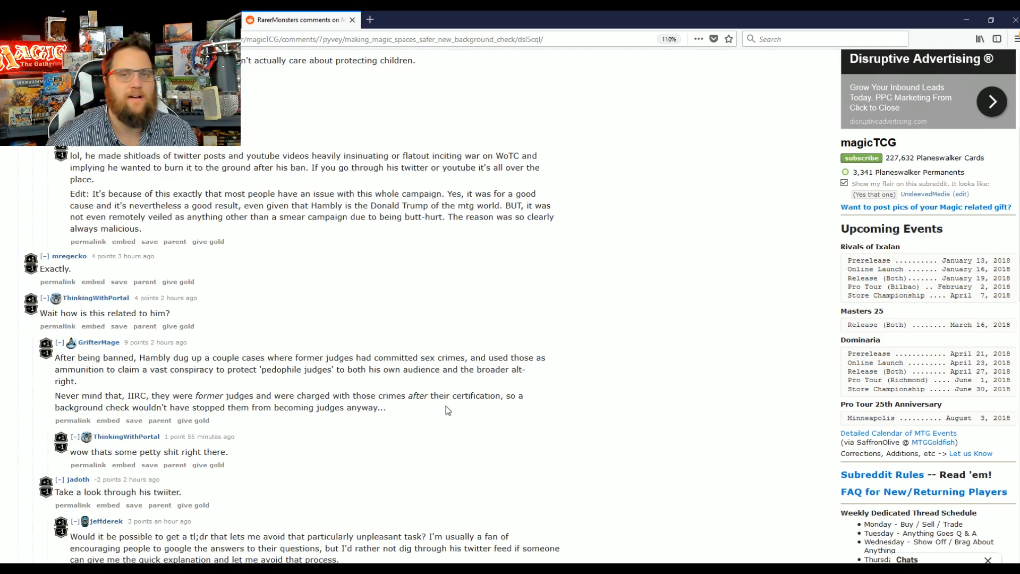
{"action": "mouse_move", "coordinate": [436, 408]}
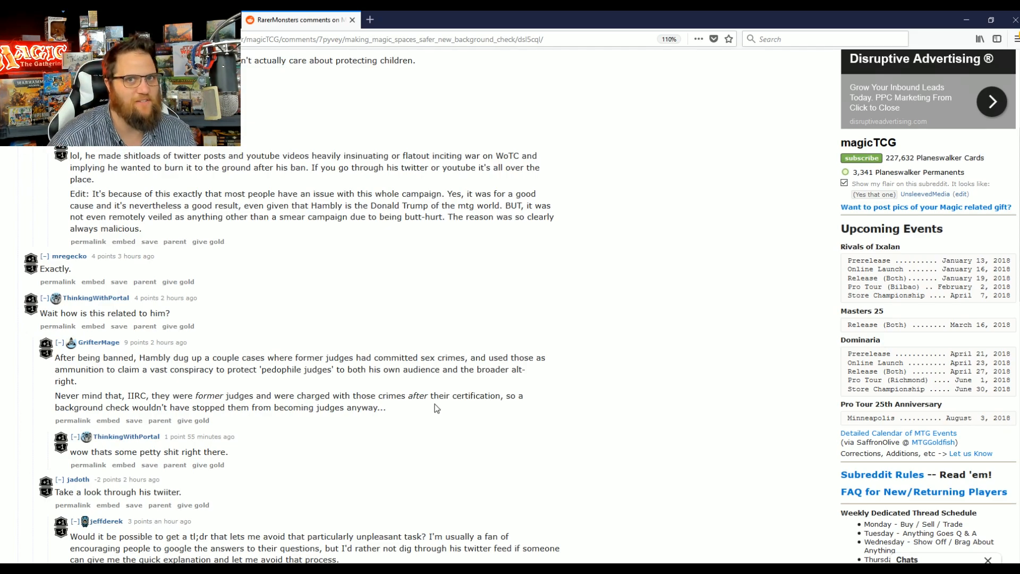
{"action": "scroll", "scroll_direction": "down", "scroll_amount": 3}
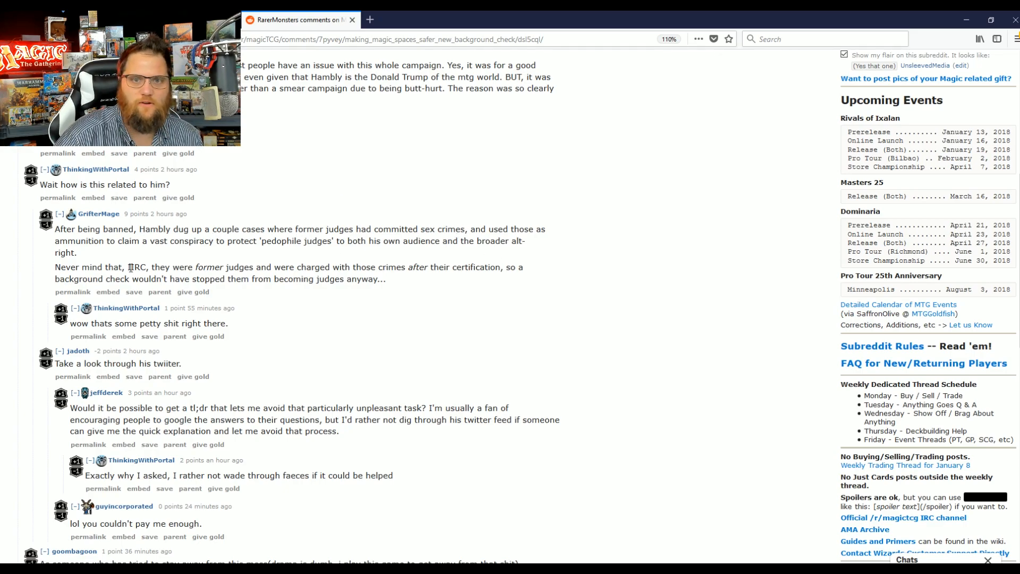
{"action": "left_click_drag", "start_coordinate": [88, 241], "coordinate": [337, 241]}
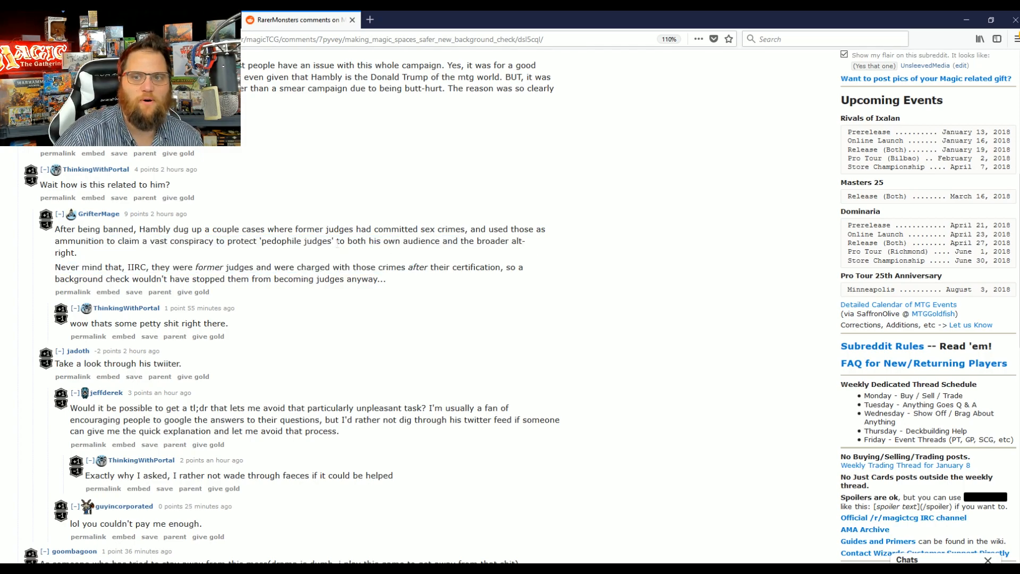
{"action": "left_click_drag", "start_coordinate": [335, 241], "coordinate": [524, 241]}
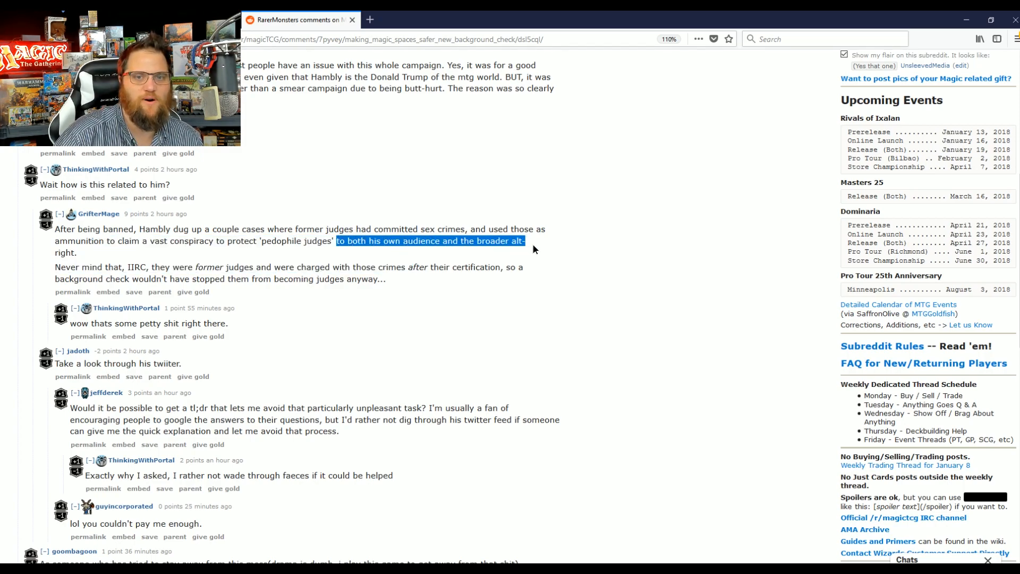
{"action": "left_click_drag", "start_coordinate": [523, 241], "coordinate": [524, 267]}
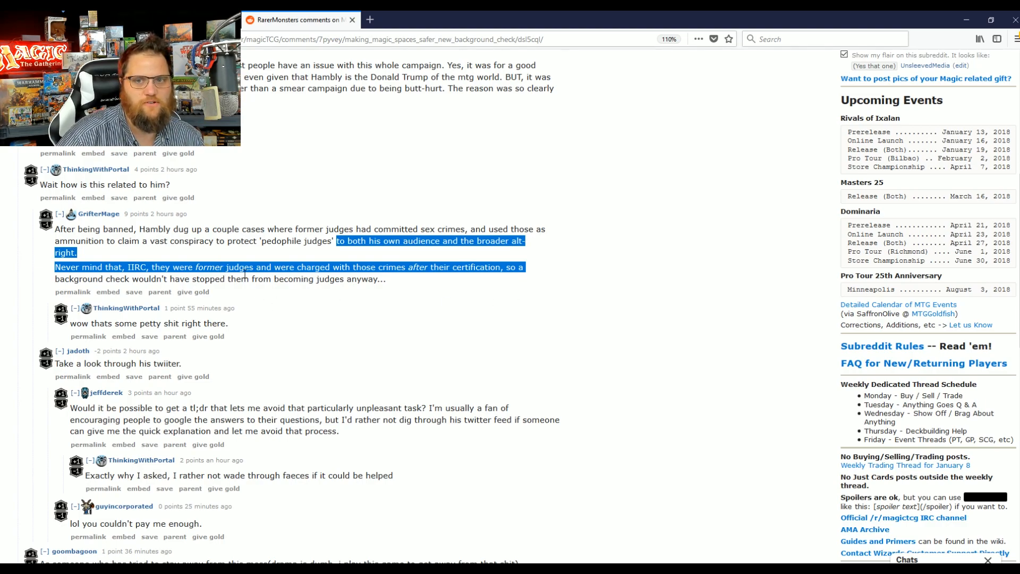
{"action": "left_click", "coordinate": [417, 357]}
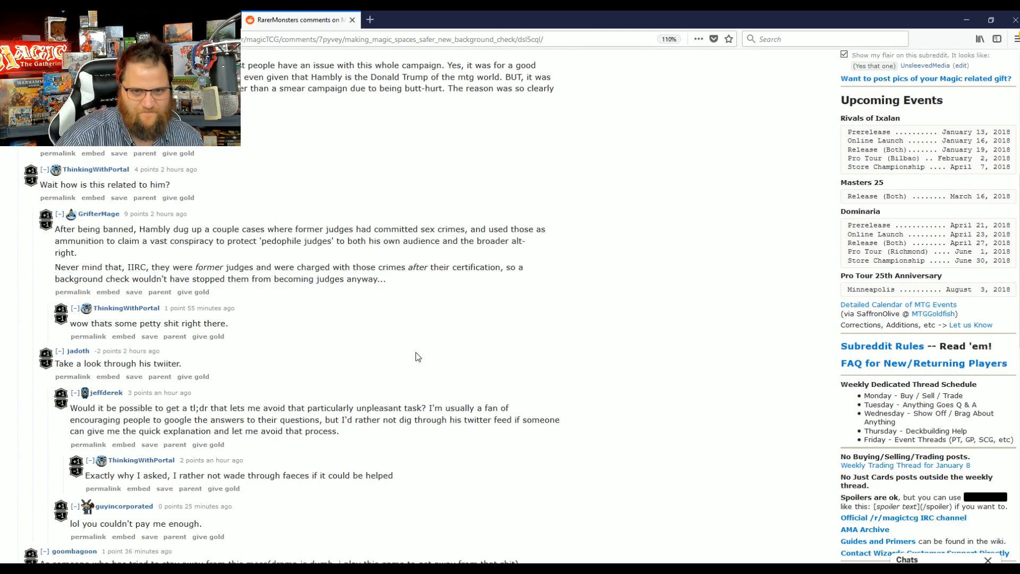
{"action": "scroll", "scroll_direction": "down", "scroll_amount": 3}
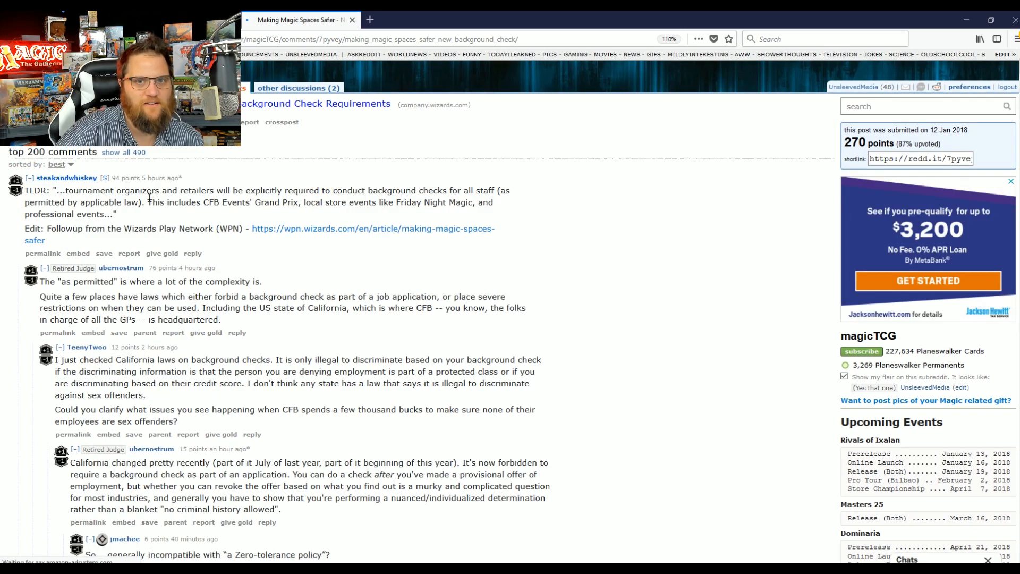
{"action": "scroll", "scroll_direction": "down", "scroll_amount": 3}
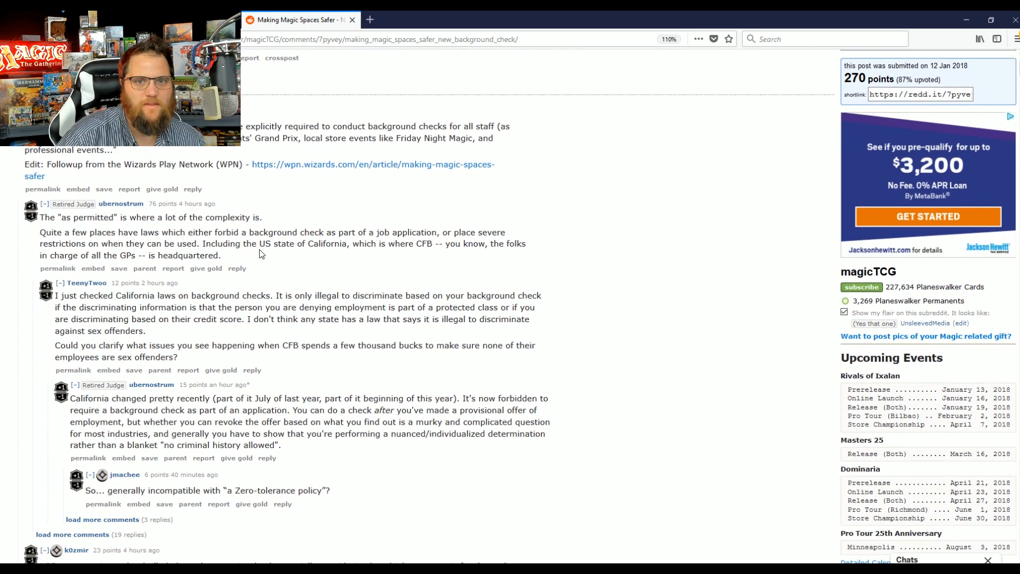
{"action": "scroll", "scroll_direction": "down", "scroll_amount": 3}
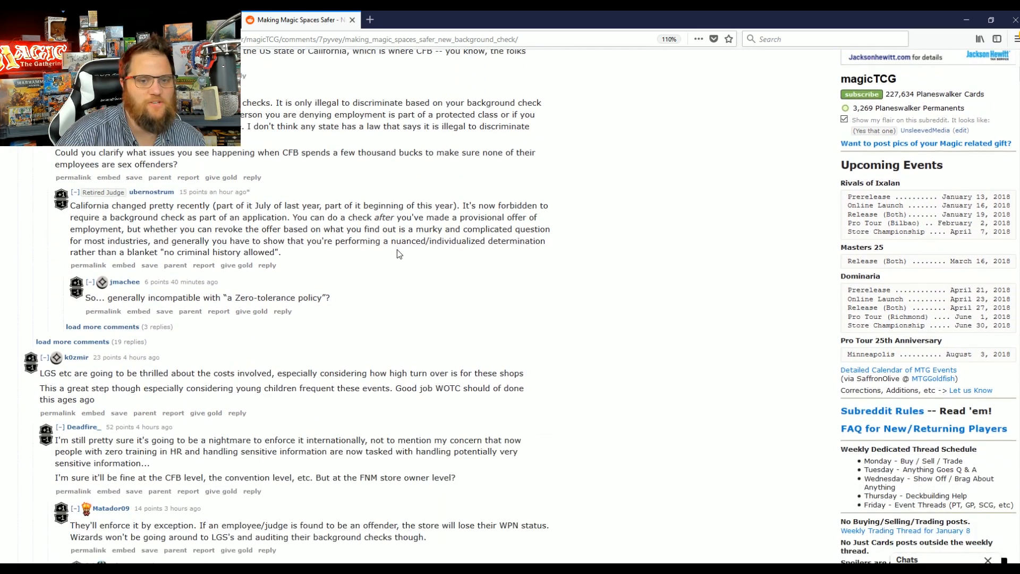
{"action": "scroll", "scroll_direction": "down", "scroll_amount": 3}
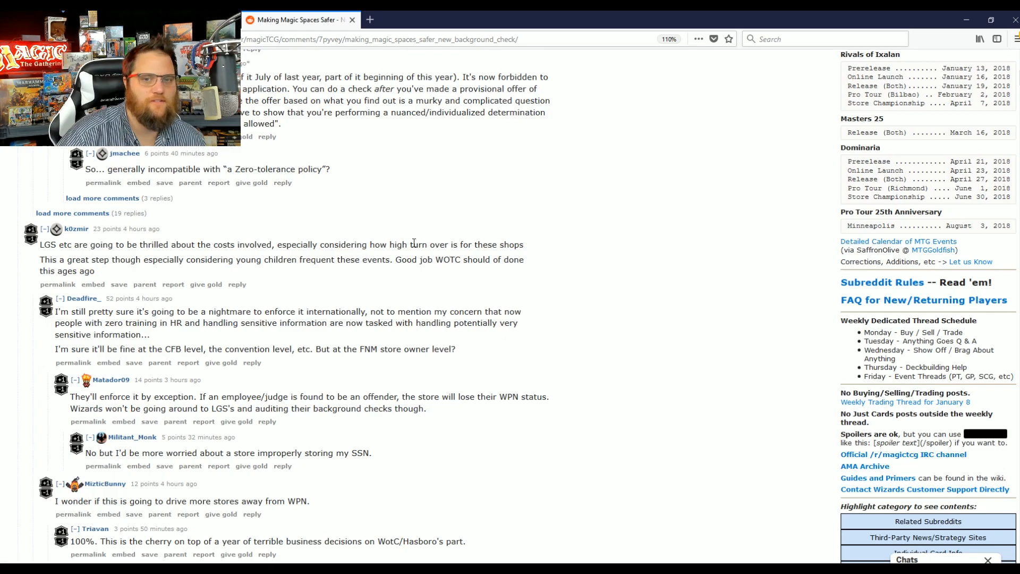
{"action": "scroll", "scroll_direction": "down", "scroll_amount": 3}
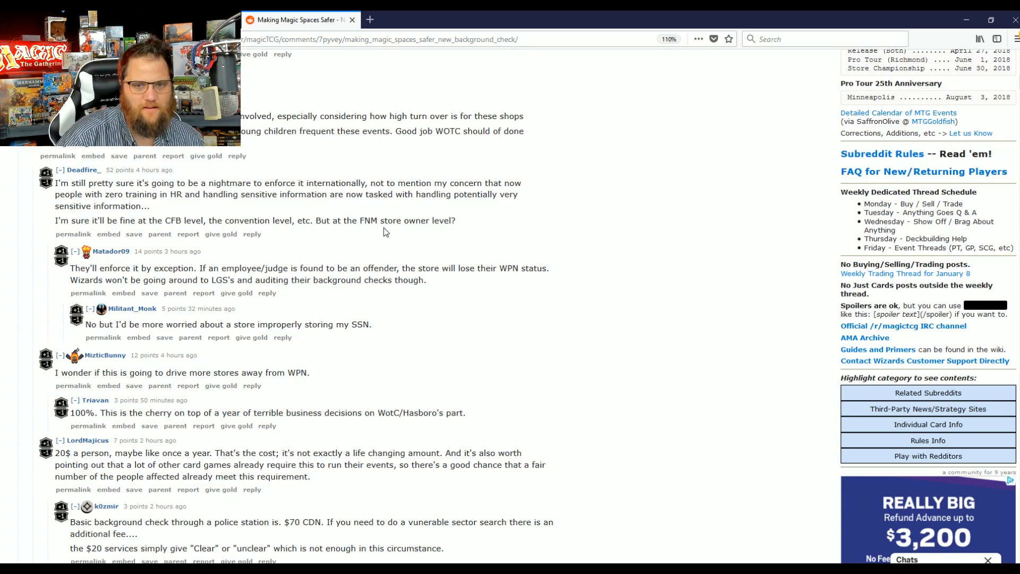
{"action": "scroll", "scroll_direction": "down", "scroll_amount": 3}
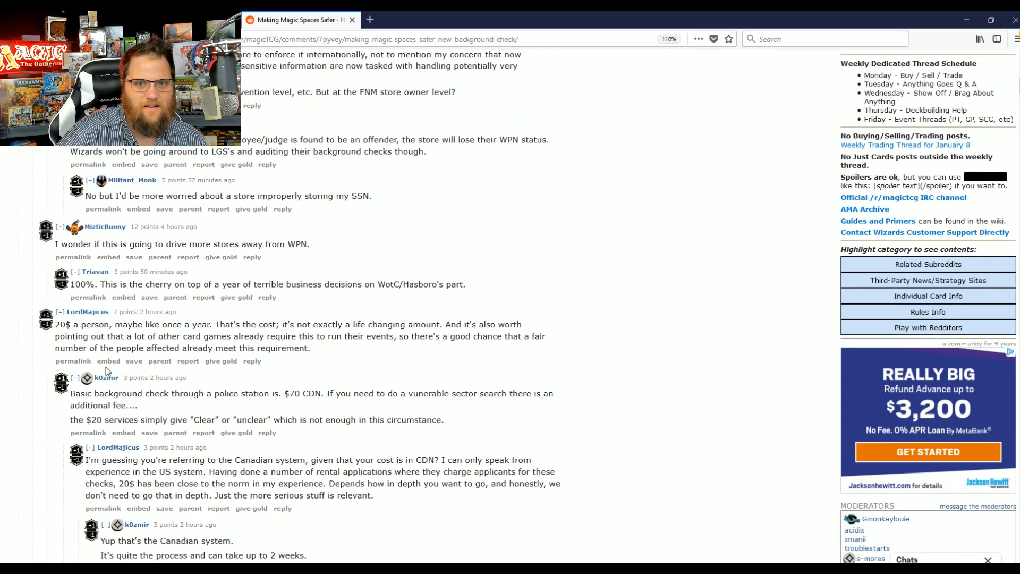
{"action": "left_click_drag", "start_coordinate": [70, 324], "coordinate": [251, 324]}
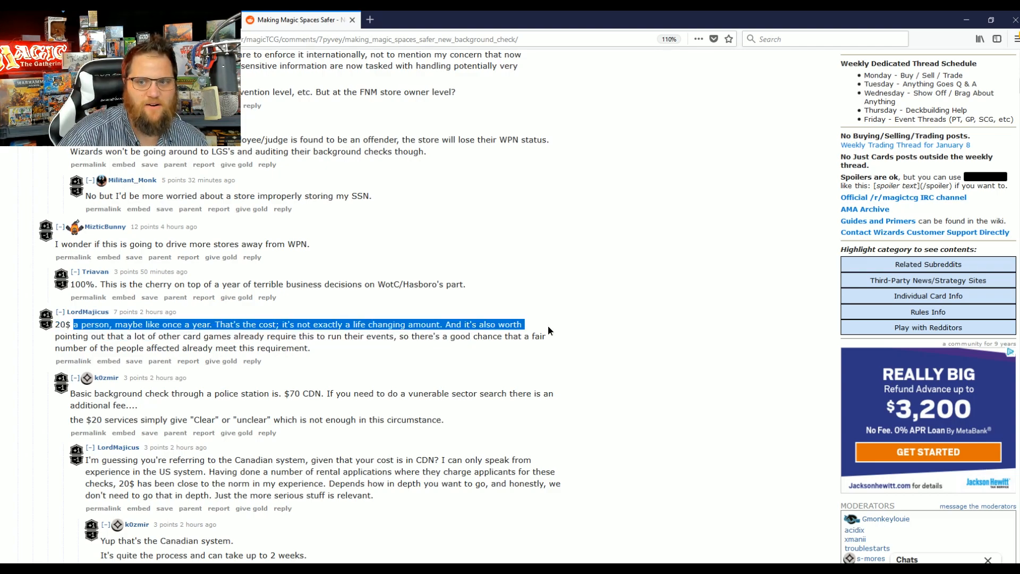
{"action": "left_click_drag", "start_coordinate": [527, 324], "coordinate": [548, 337]}
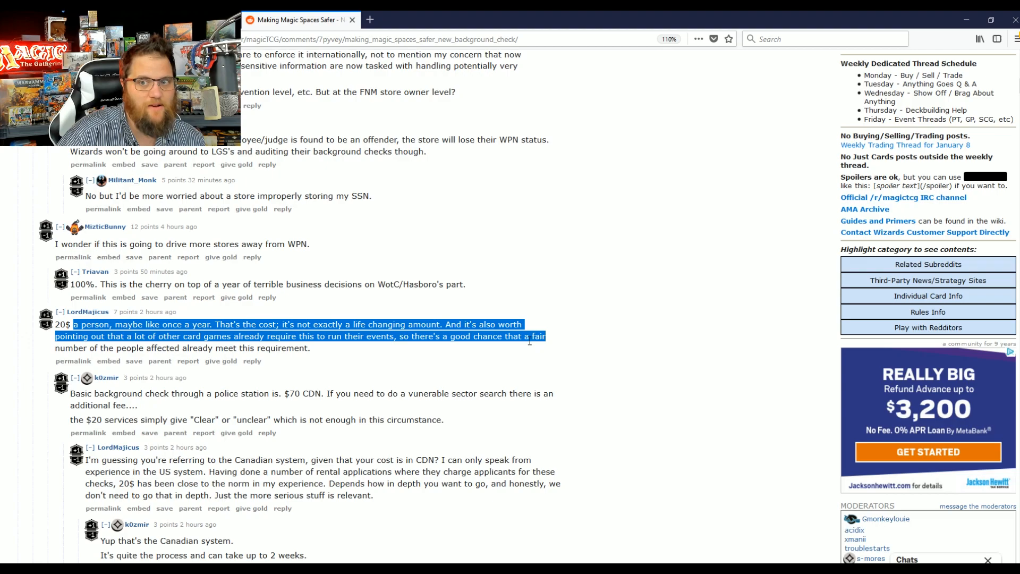
Step: Scroll down the thread past the concerns list to RarerMonsters' 'Hurt the game' remark
{"action": "scroll", "scroll_direction": "down", "scroll_amount": 3}
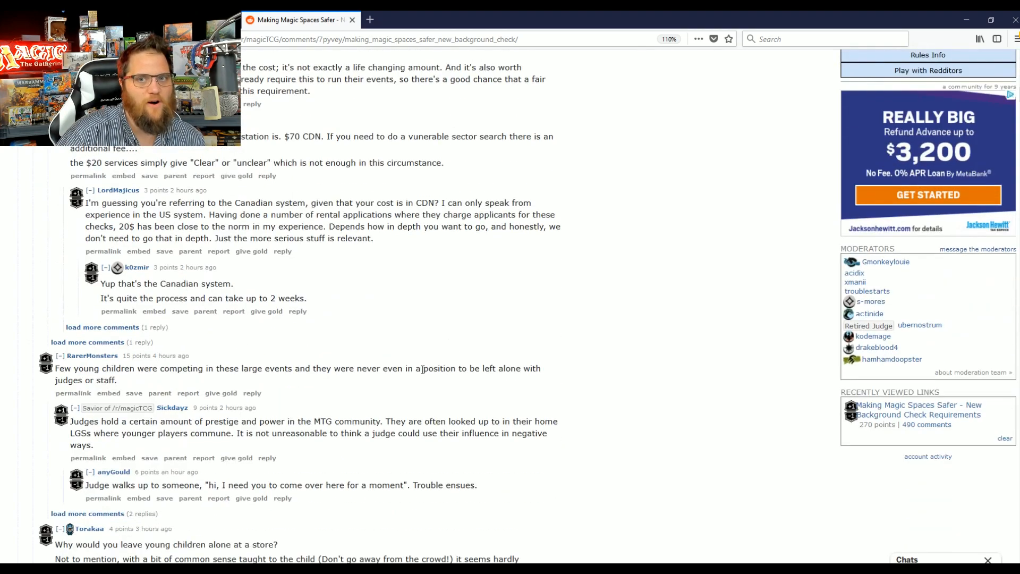
{"action": "scroll", "scroll_direction": "down", "scroll_amount": 3}
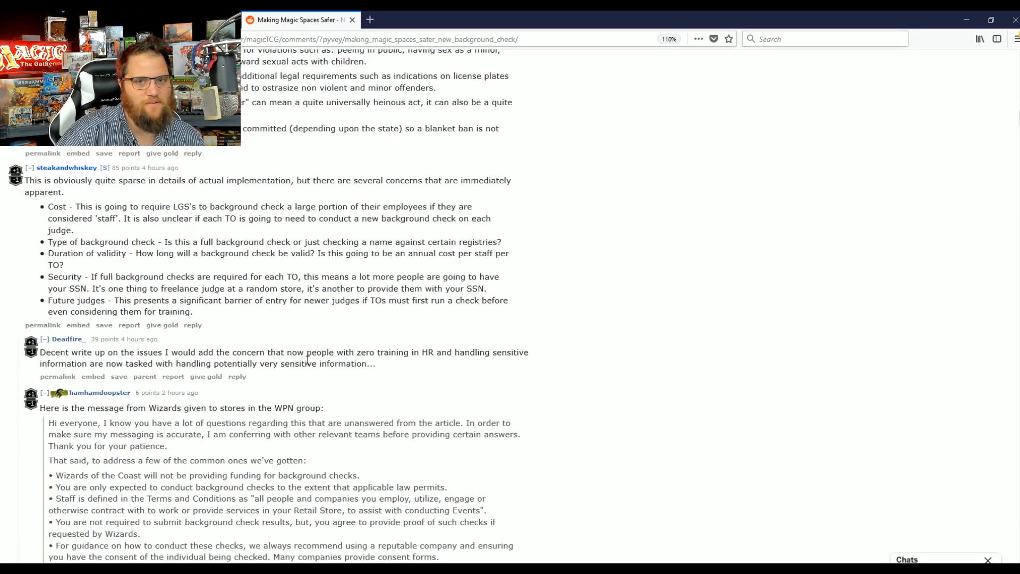
{"action": "scroll", "scroll_direction": "down", "scroll_amount": 3}
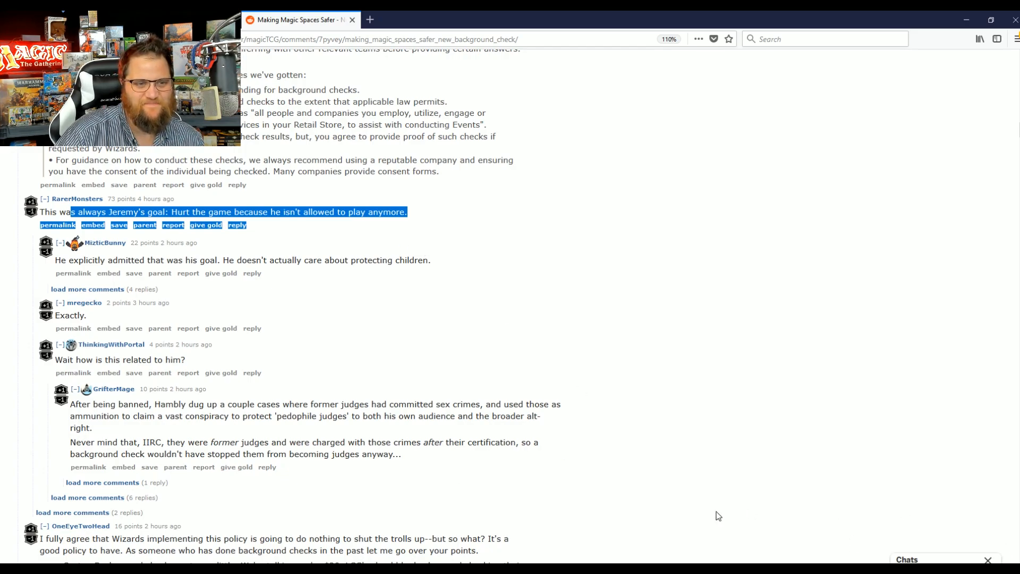
{"action": "mouse_move", "coordinate": [257, 534]}
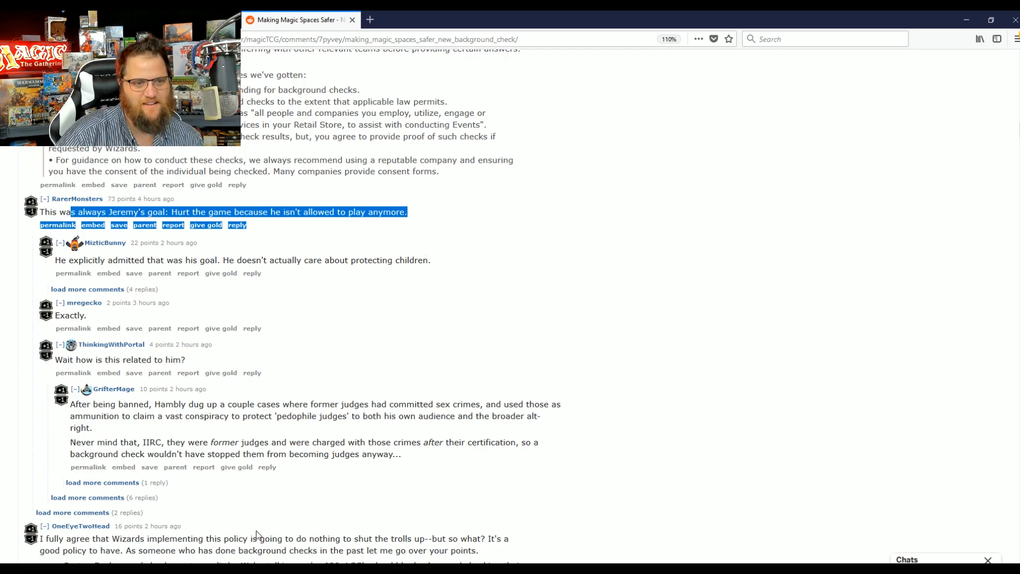